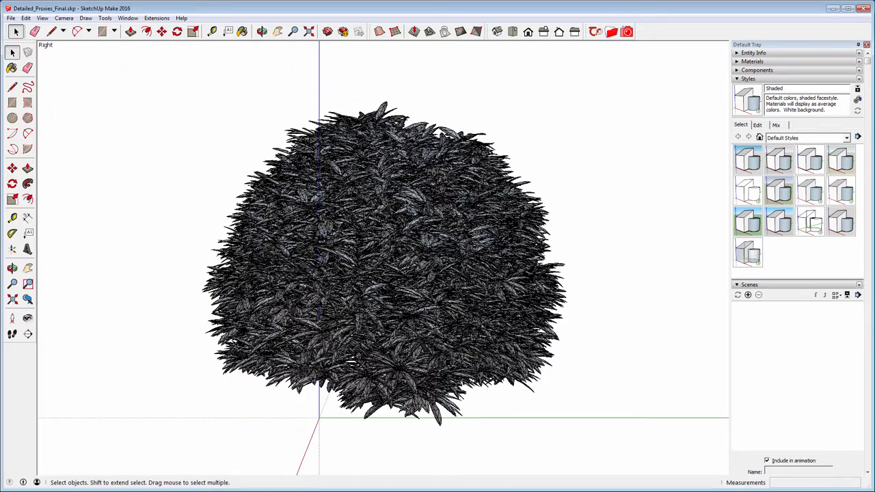
Start Thea's Create External Model proxy dialog for the shrub and move it aside
right_click(408, 205)
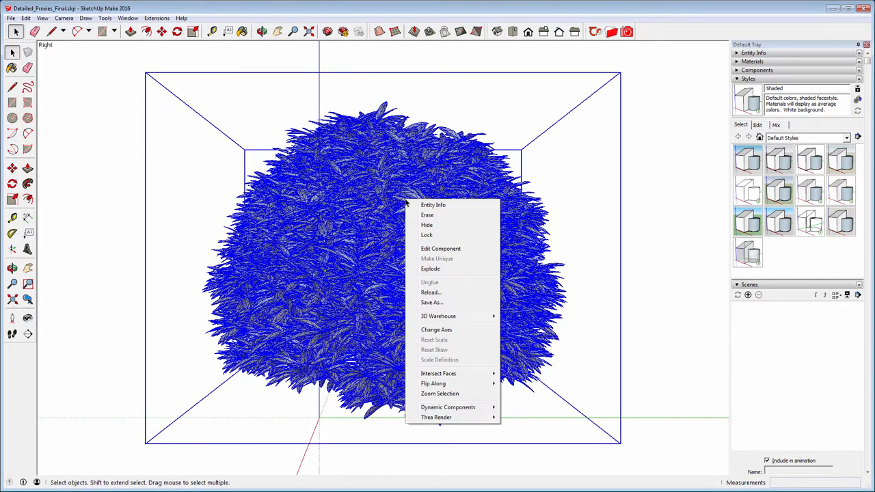
mouse_move(436, 417)
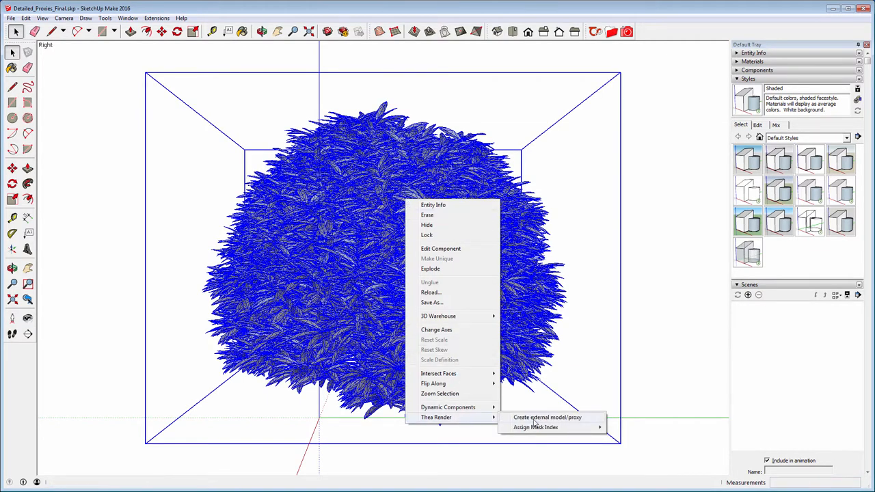
click(546, 417)
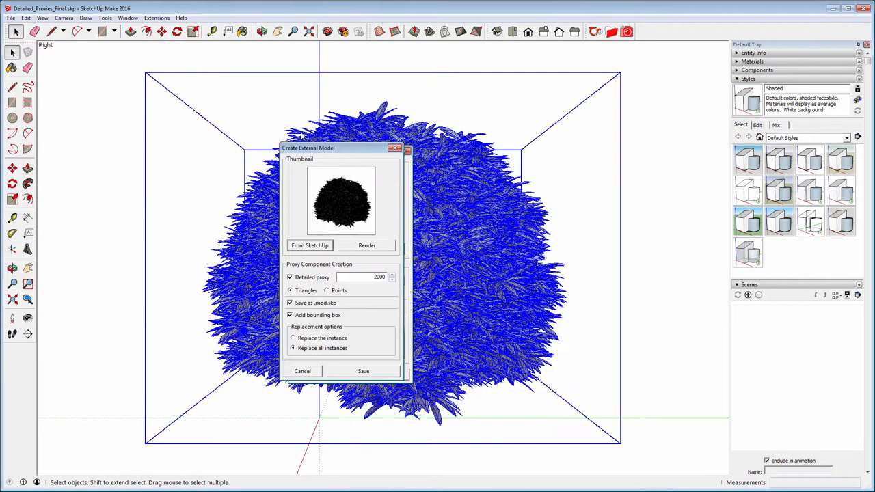
drag(342, 147, 115, 62)
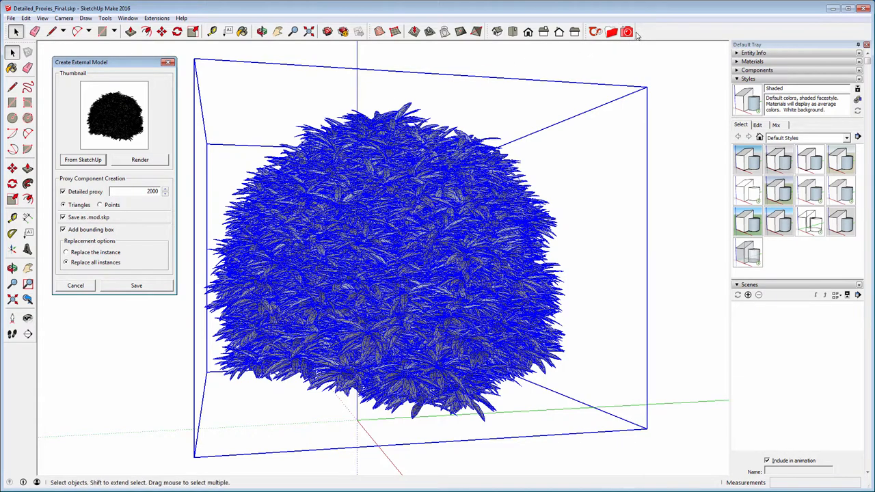
Render the shrub in Thea's interactive window and capture it as the proxy thumbnail
click(140, 158)
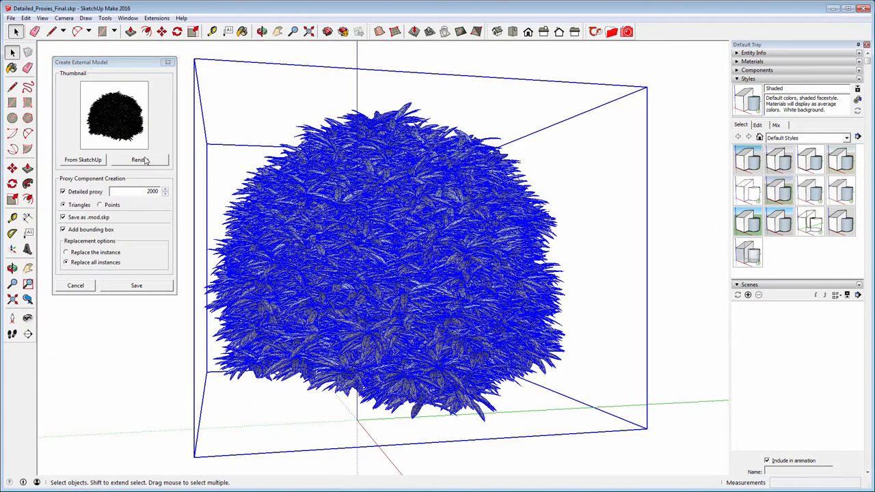
mouse_move(139, 159)
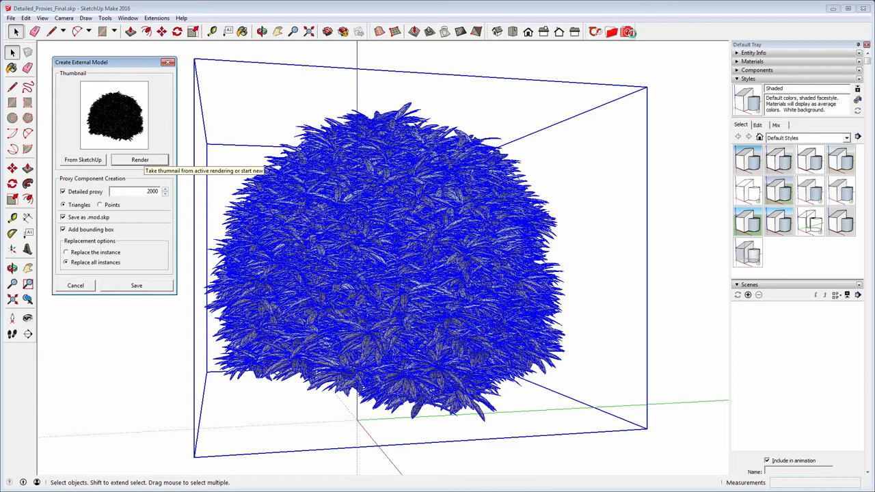
click(140, 159)
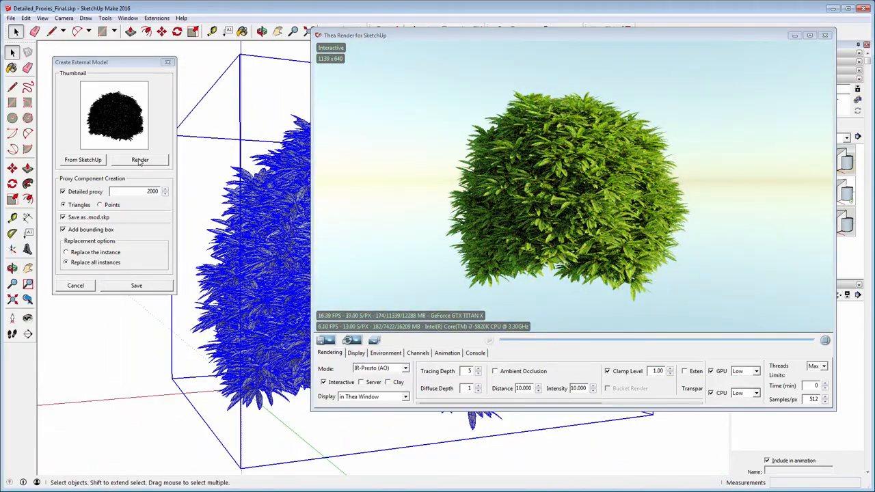
click(140, 159)
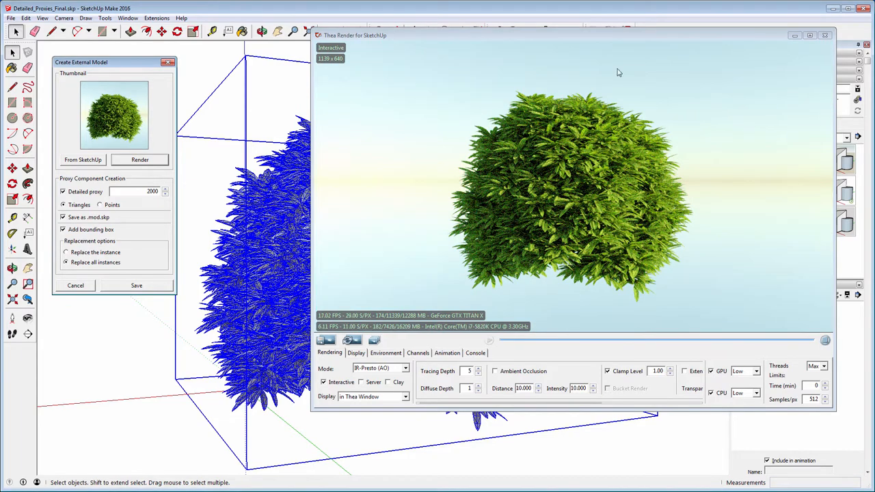
click(826, 35)
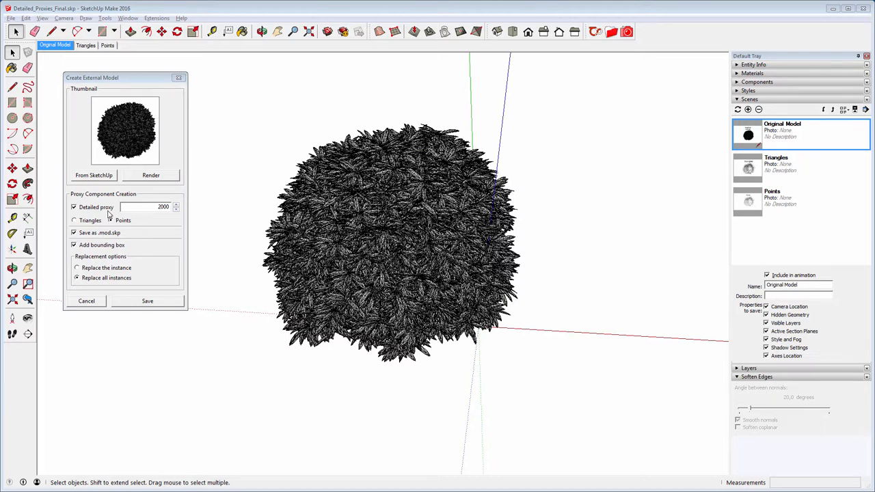
Switch the proxy to Points, then step through the Original Model, Triangles and Points scenes
click(109, 220)
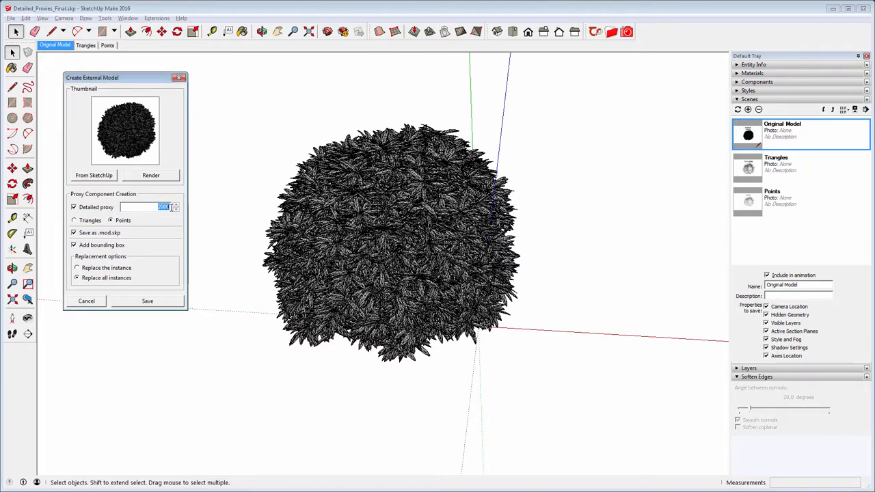
mouse_move(171, 208)
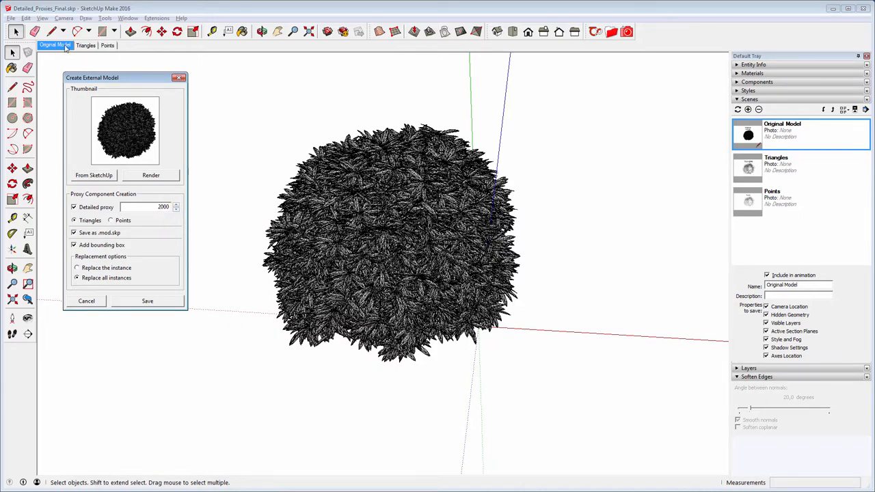
click(85, 45)
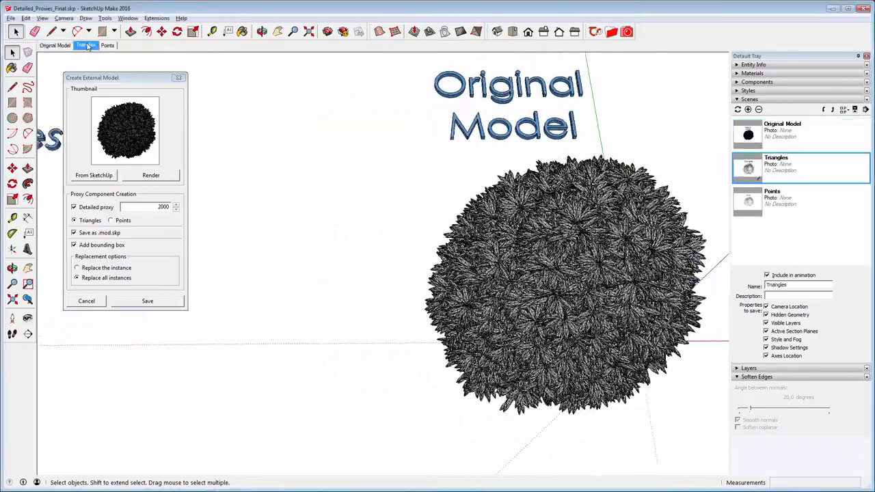
click(85, 46)
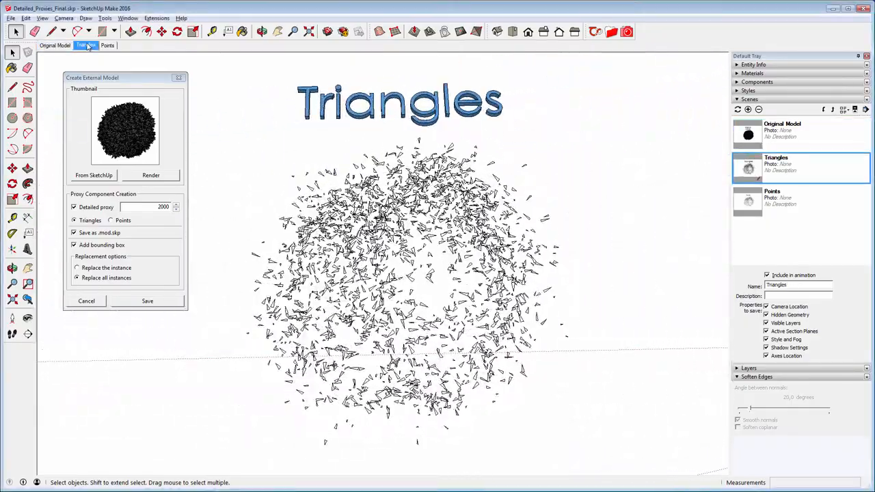
click(107, 45)
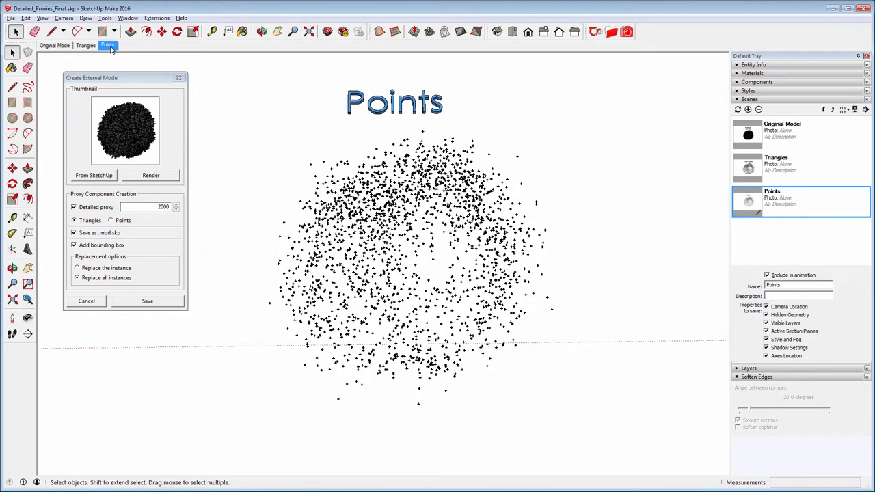
mouse_move(123, 81)
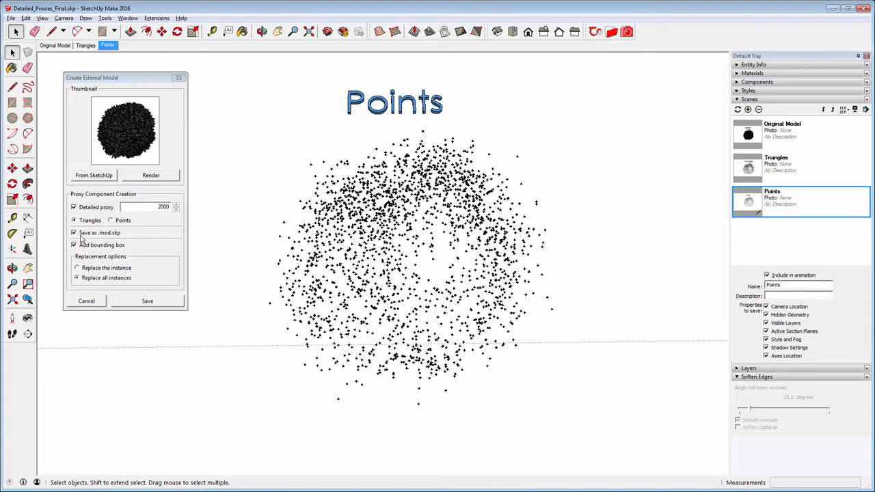
mouse_move(79, 247)
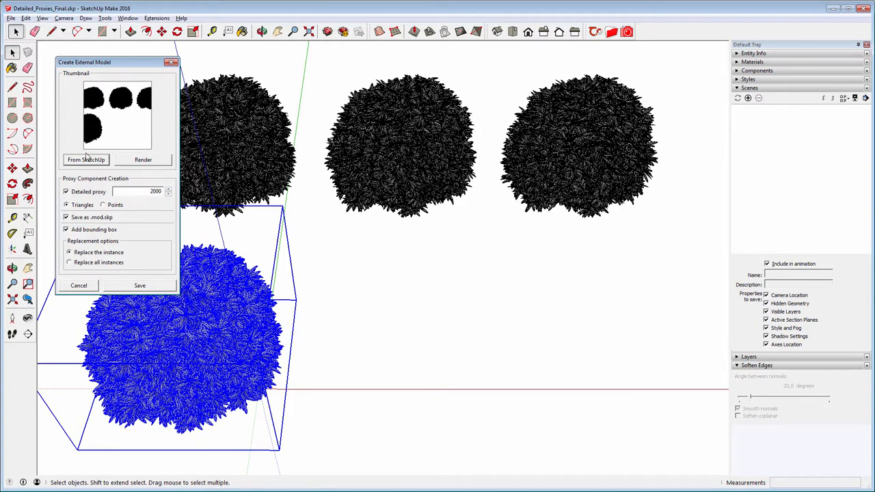
mouse_move(127, 287)
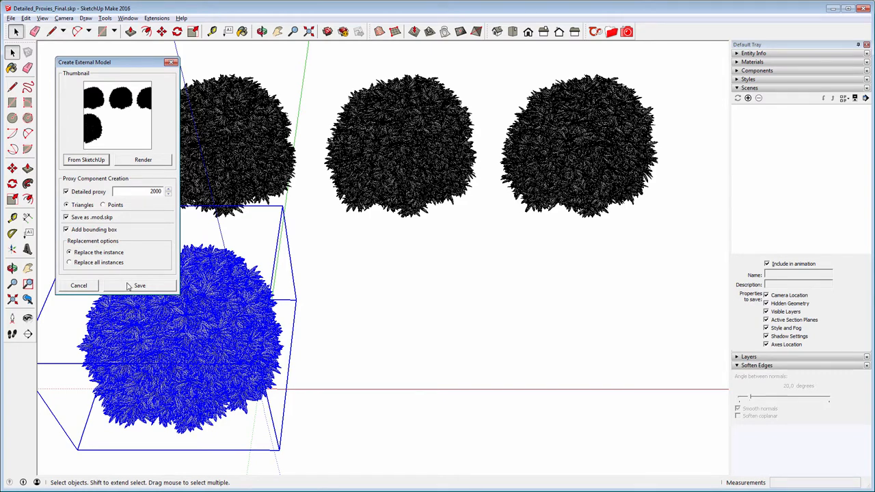
click(139, 286)
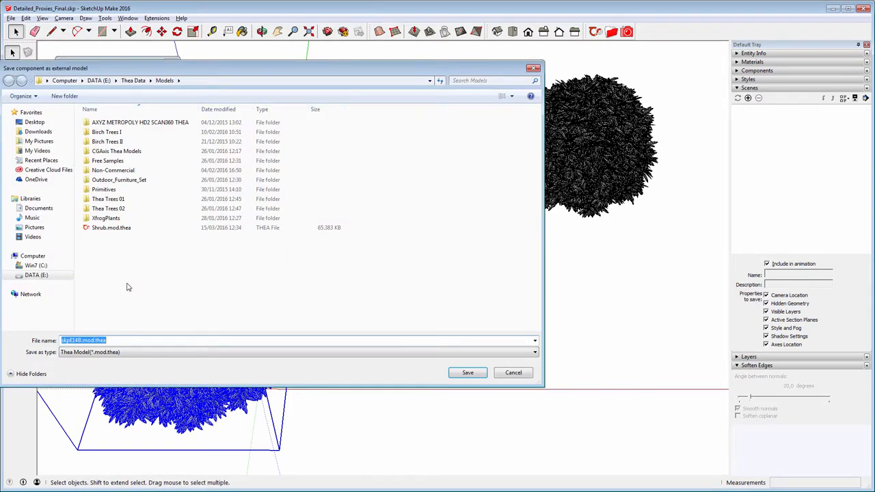
click(111, 227)
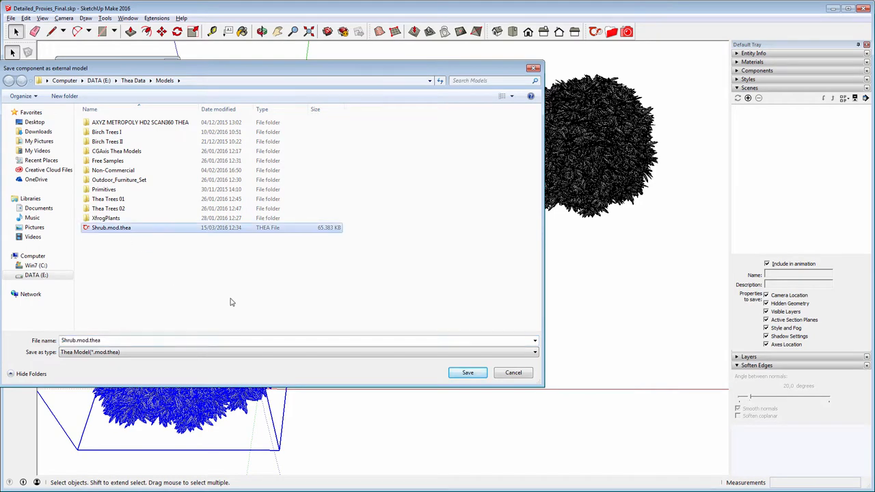
click(467, 372)
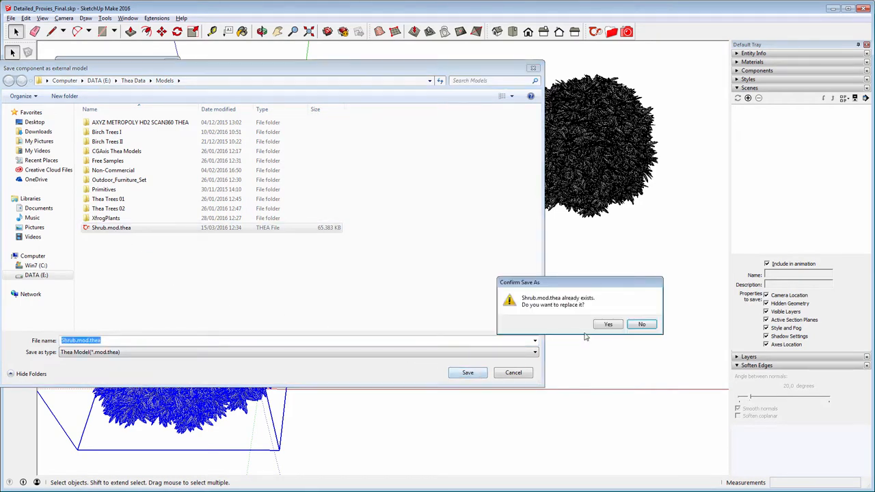
click(607, 322)
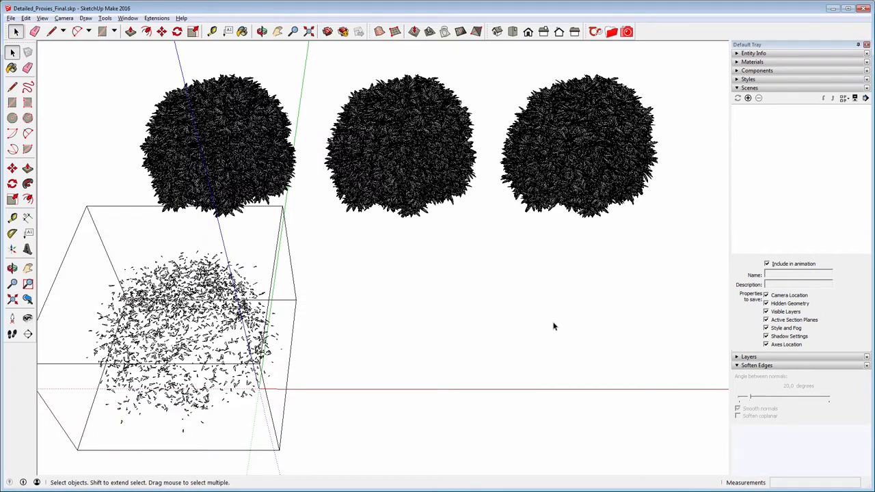
mouse_move(364, 290)
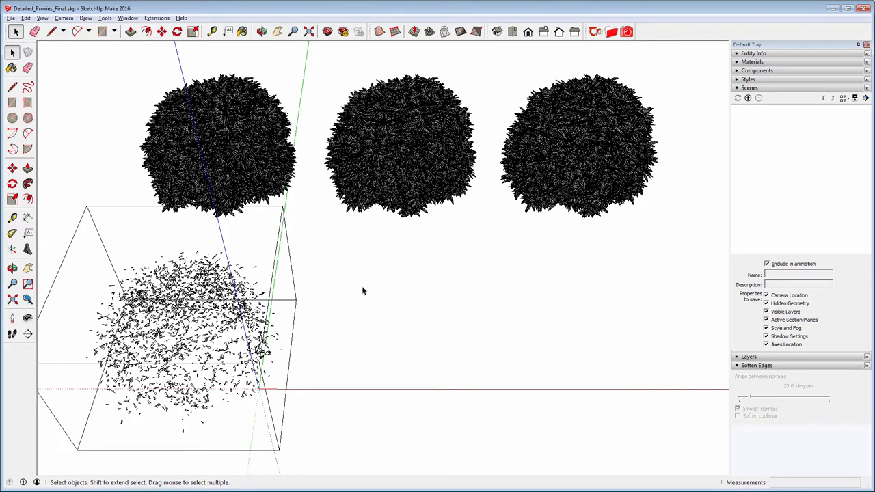
Save the leftmost shrub as an external Thea proxy with Replace all instances ticked
right_click(218, 137)
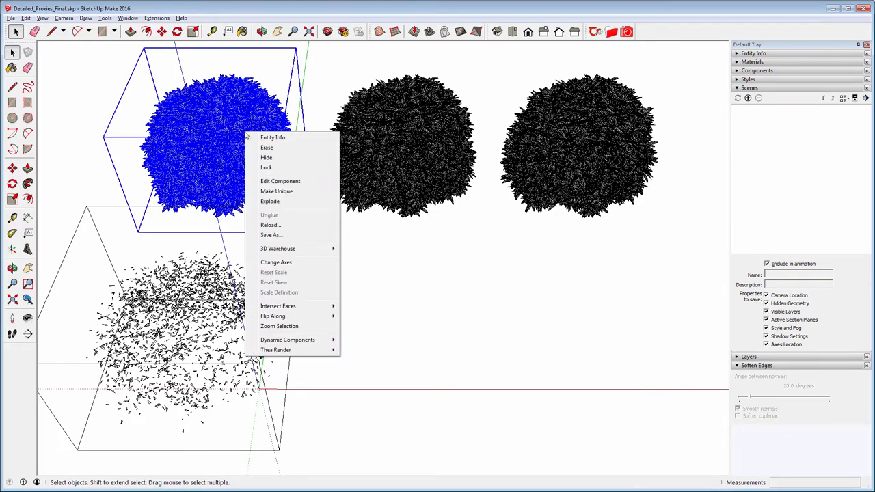
click(276, 350)
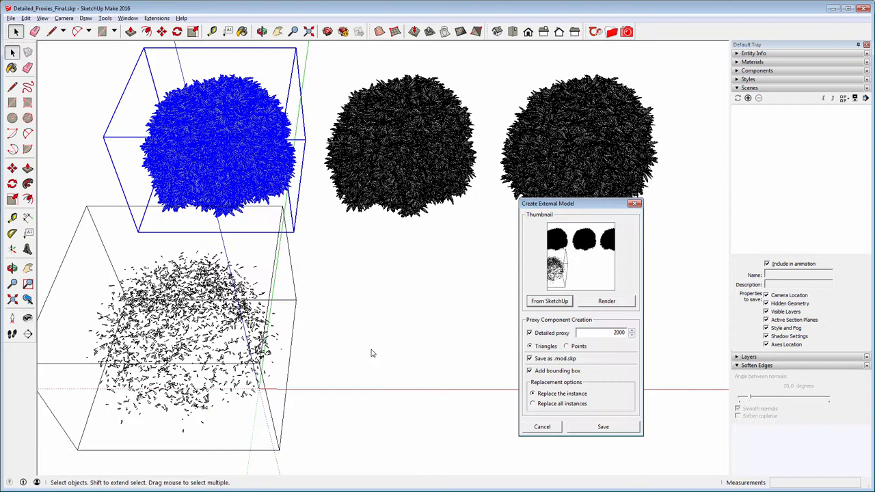
drag(580, 203, 419, 205)
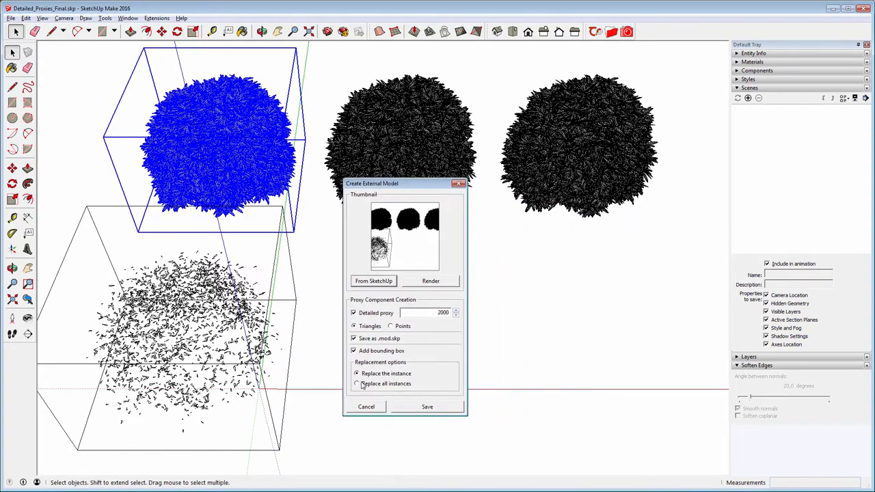
click(355, 383)
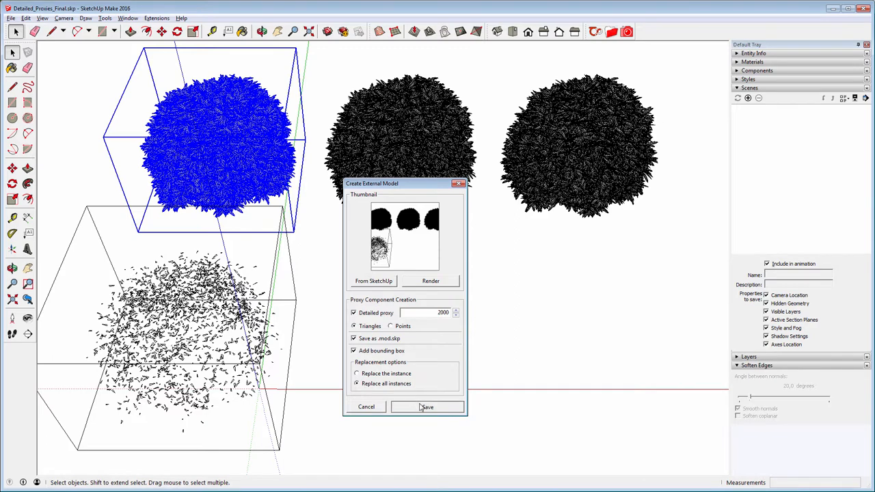
click(426, 407)
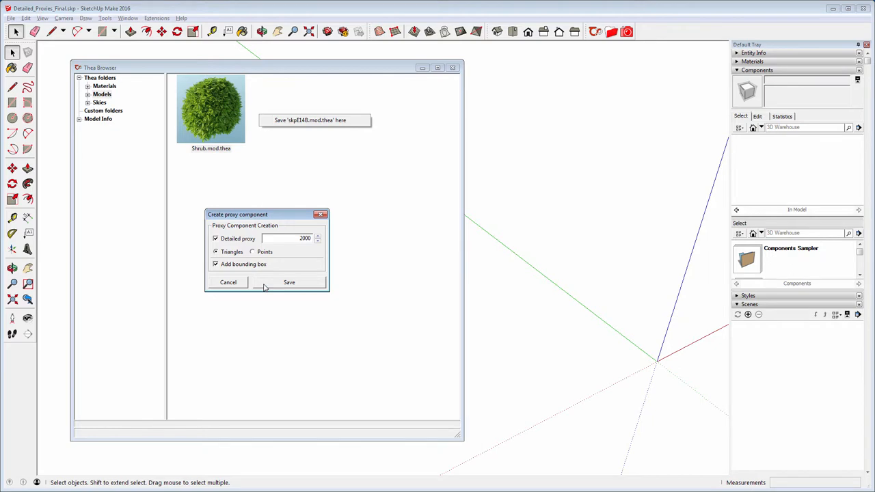
Create a Points-based proxy component of Shrub.mod.thea from the Thea Browser
click(288, 282)
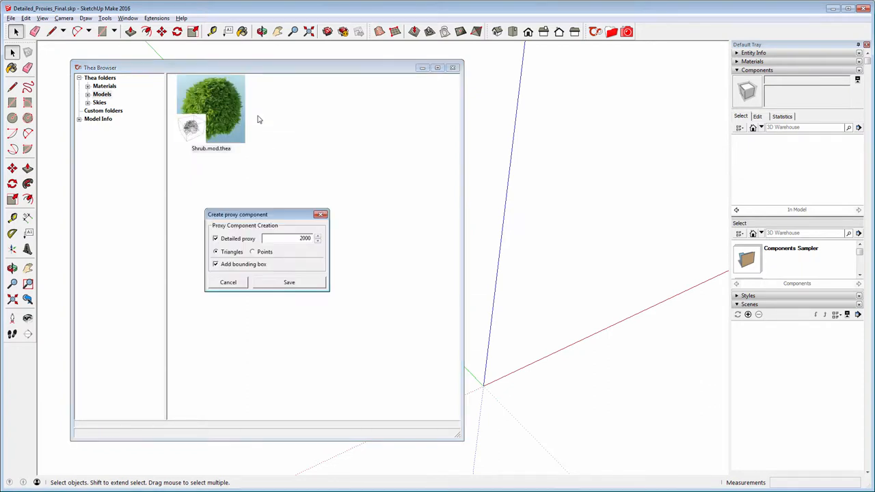
click(252, 252)
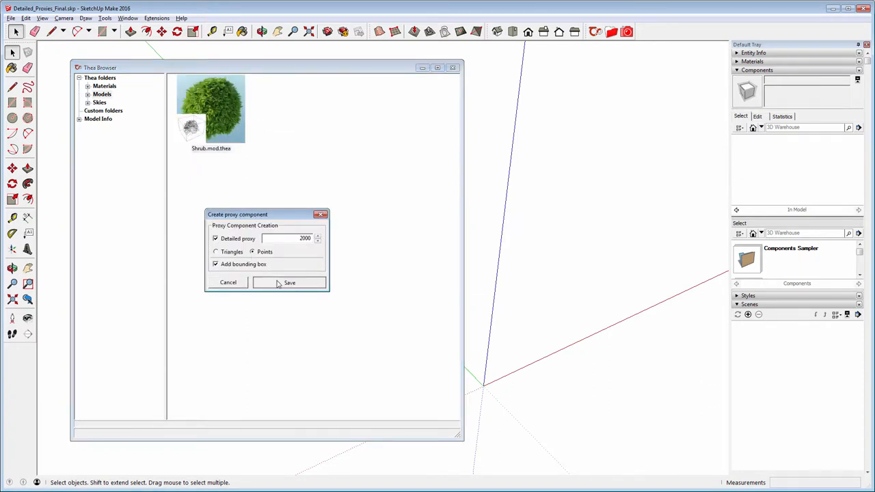
click(290, 282)
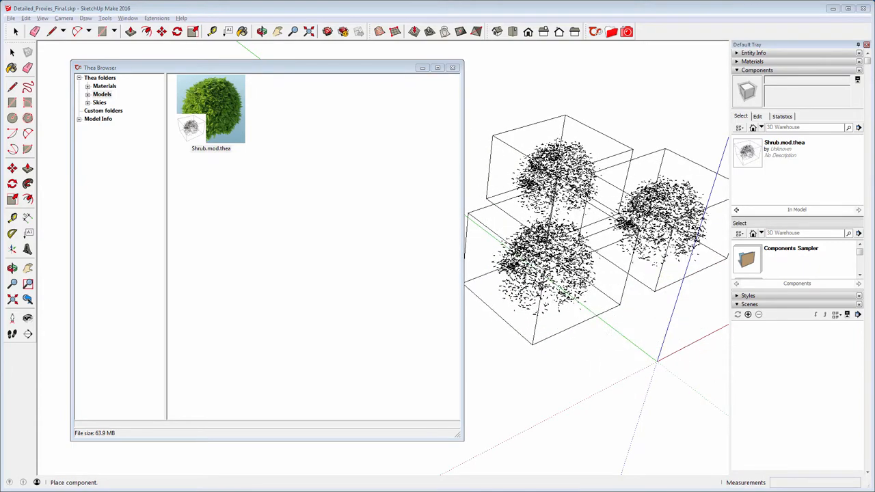
Place the shrub proxy component in the scene
click(453, 67)
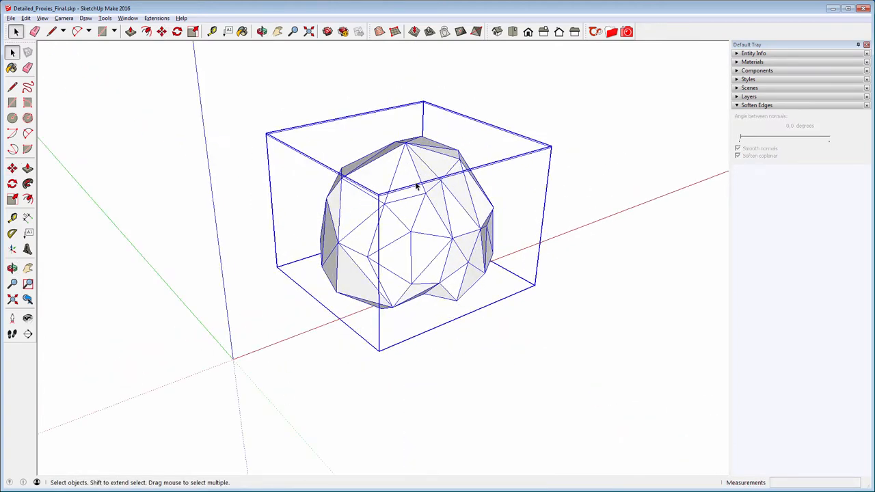
Save the low-poly component over Shrub.mod.skp in Thea Data > Models, confirming the replacement
right_click(415, 189)
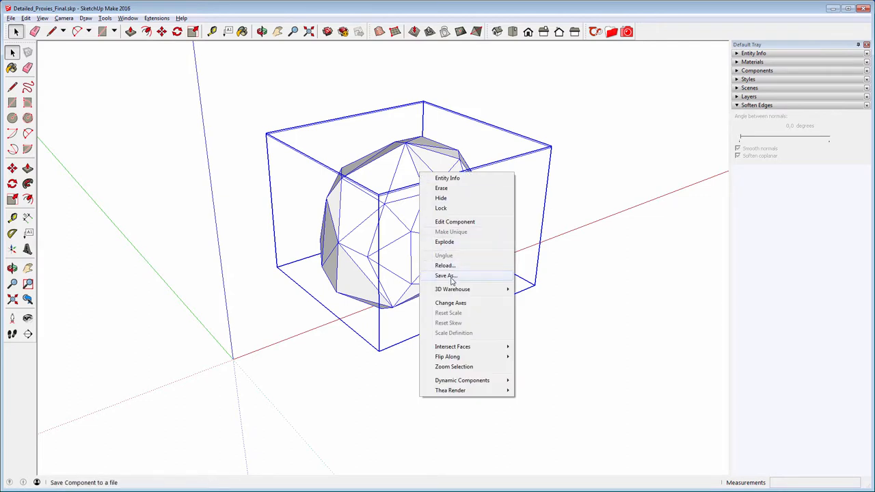
click(445, 276)
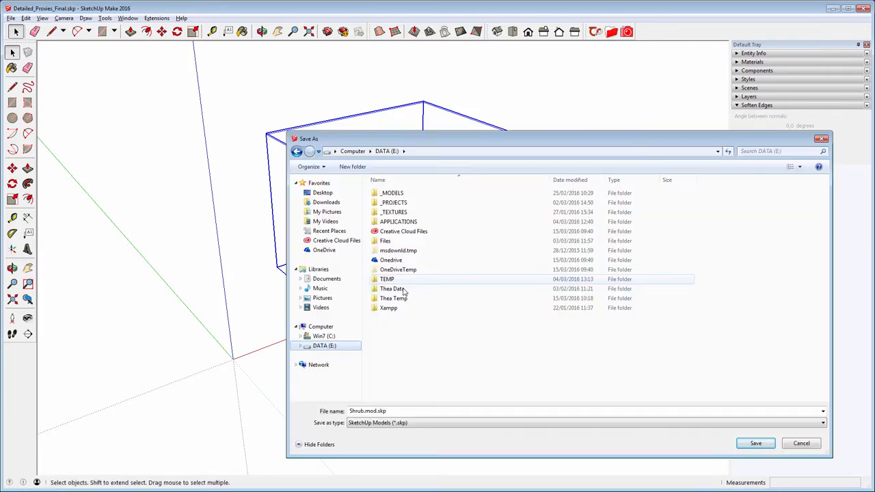
double_click(393, 288)
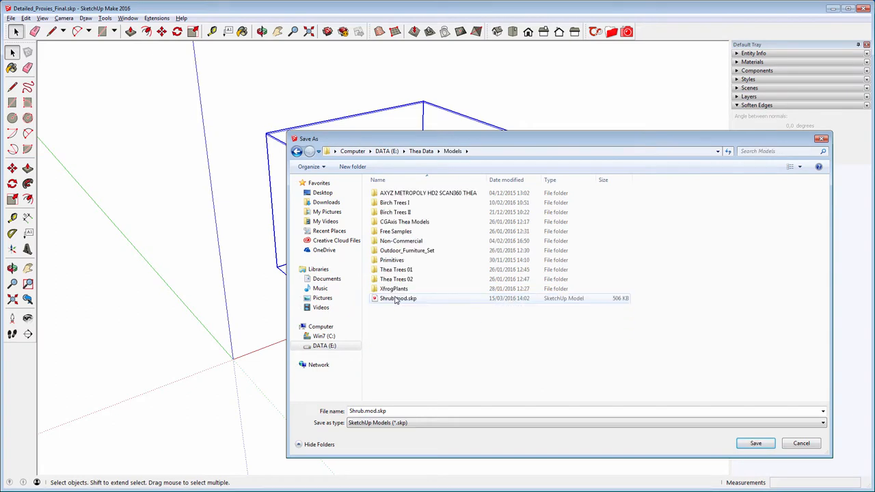
click(398, 298)
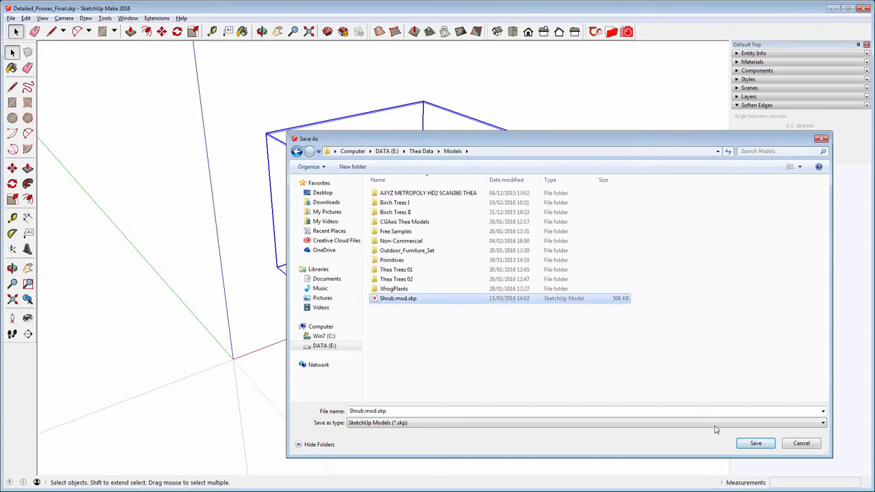
click(754, 443)
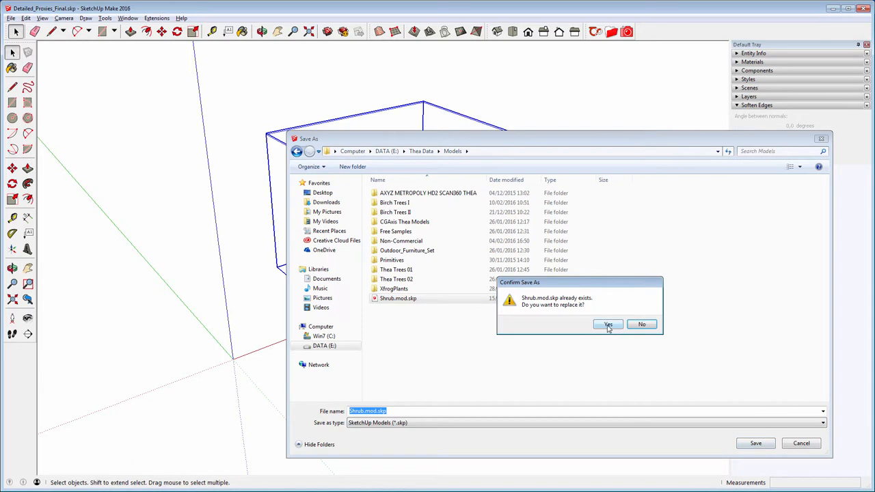
click(607, 324)
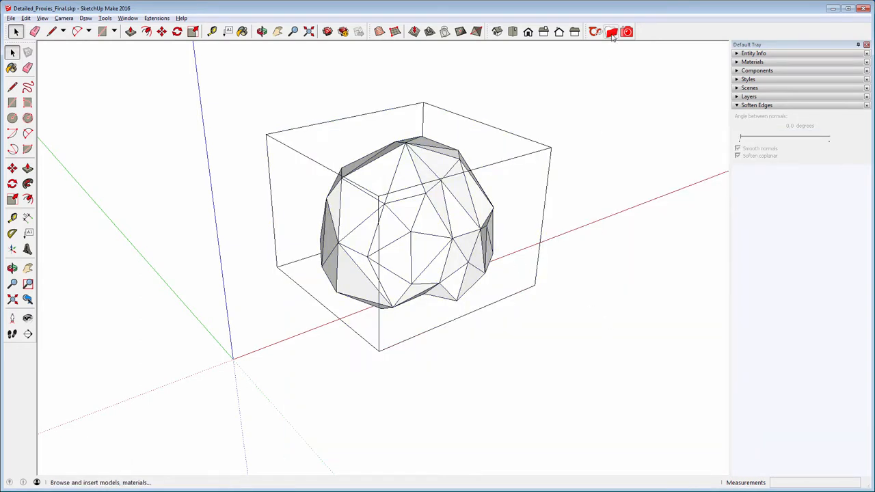
Refresh the Thea Browser folders and insert the updated low-poly Shrub.mod.thea proxy
click(611, 31)
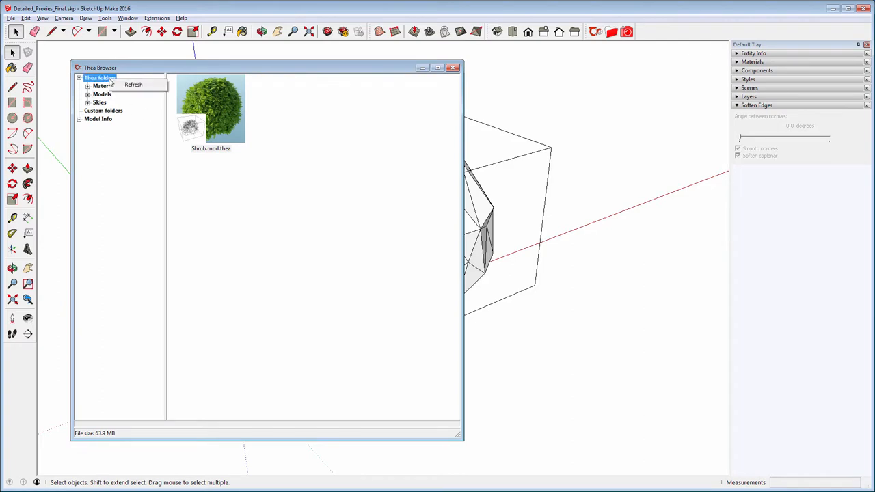
click(87, 85)
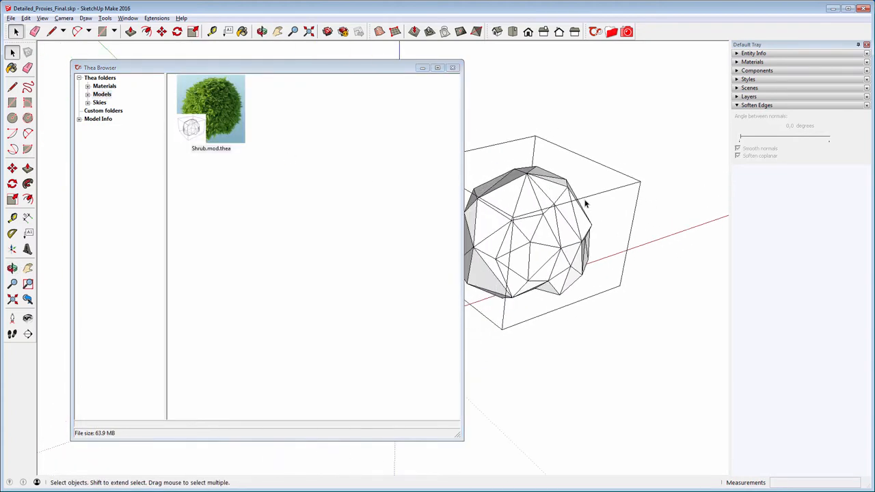
click(210, 107)
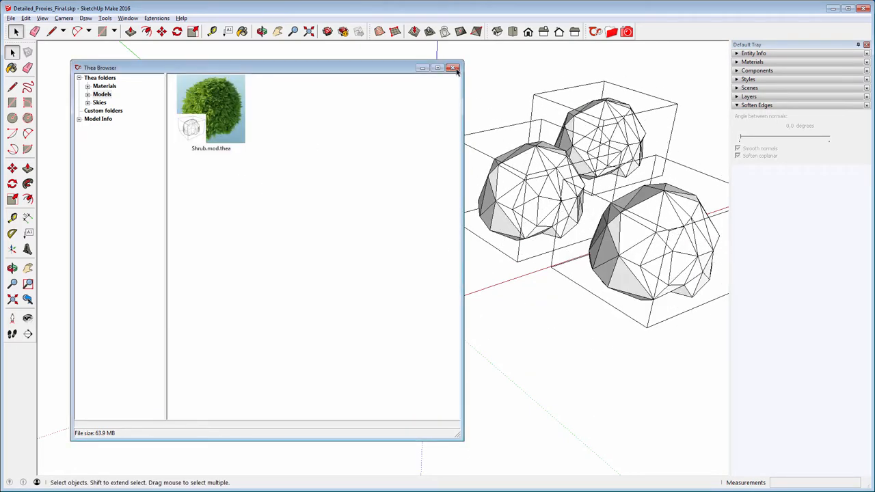
click(453, 68)
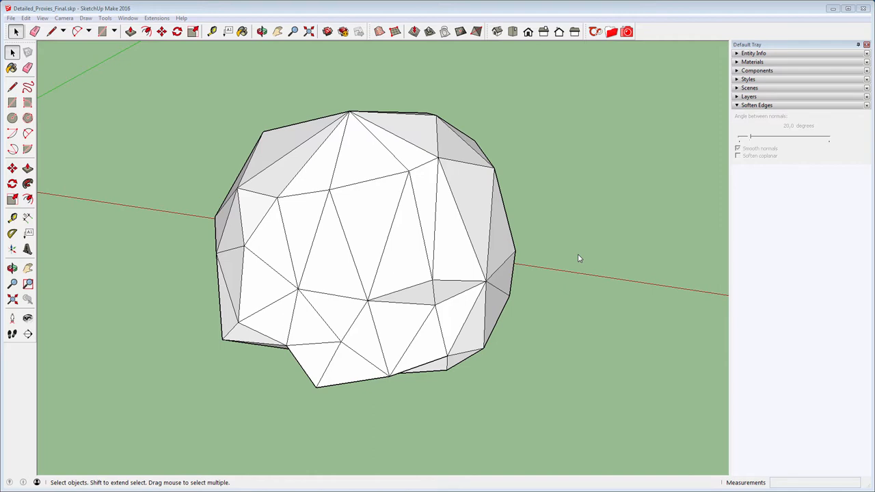
mouse_move(623, 47)
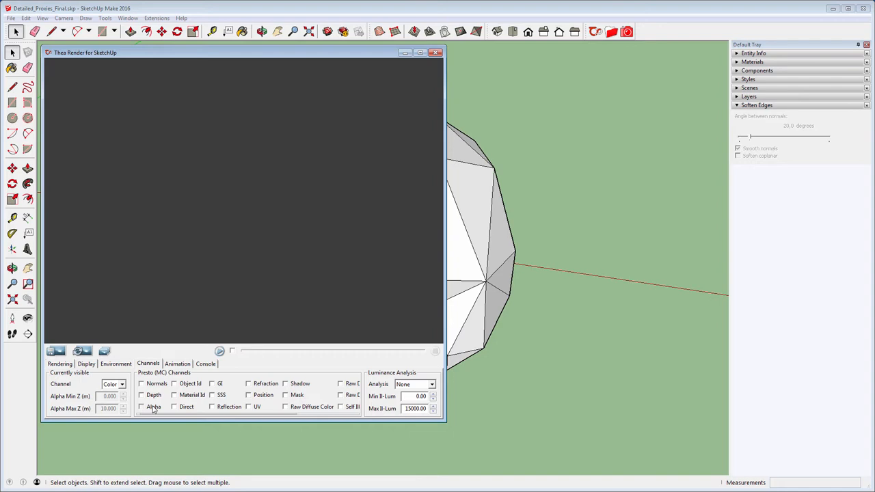
Enable the alpha channel in Thea's render settings and close the render window
click(142, 408)
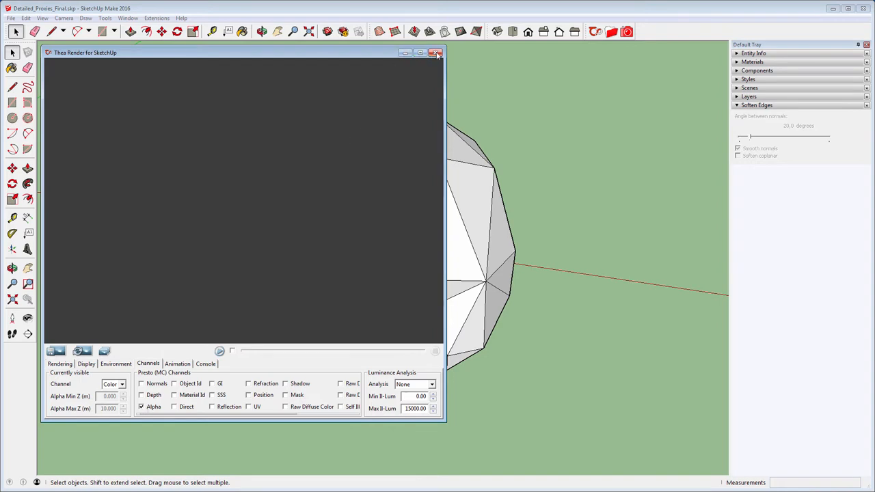
click(437, 52)
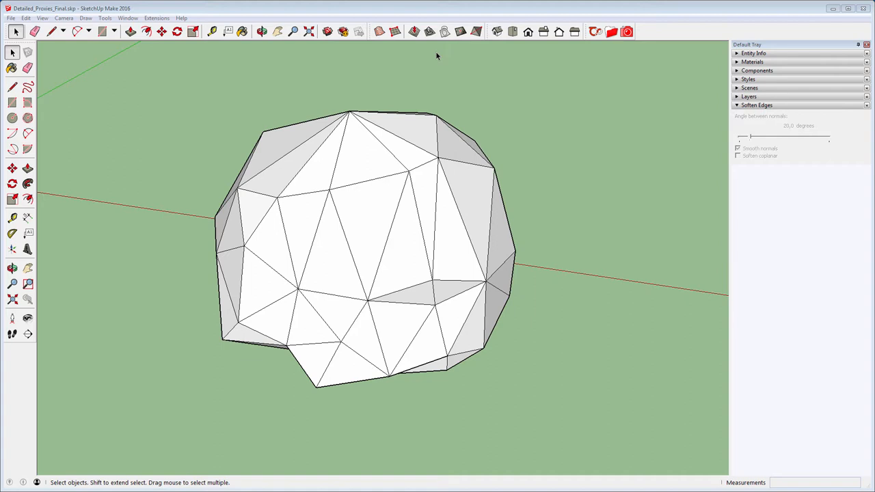
Set the Thea camera aspect ratio to Arbitrary with resolution 50 and switch to the Right view
click(596, 31)
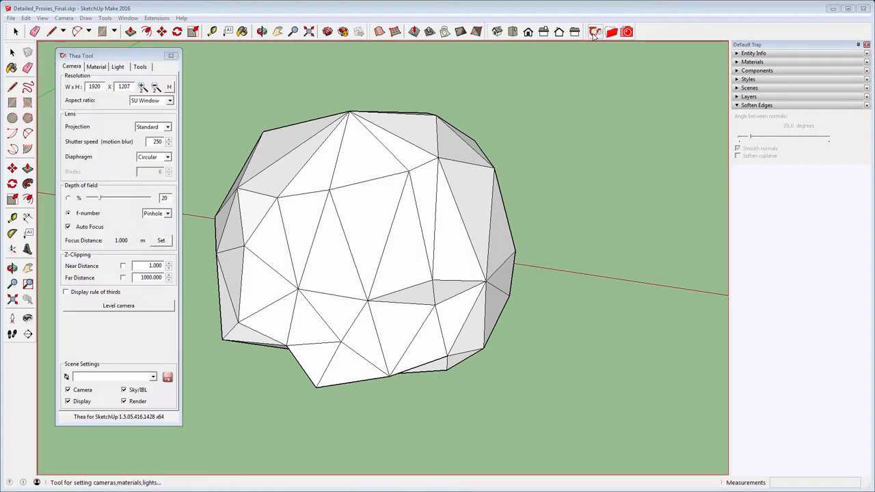
click(168, 101)
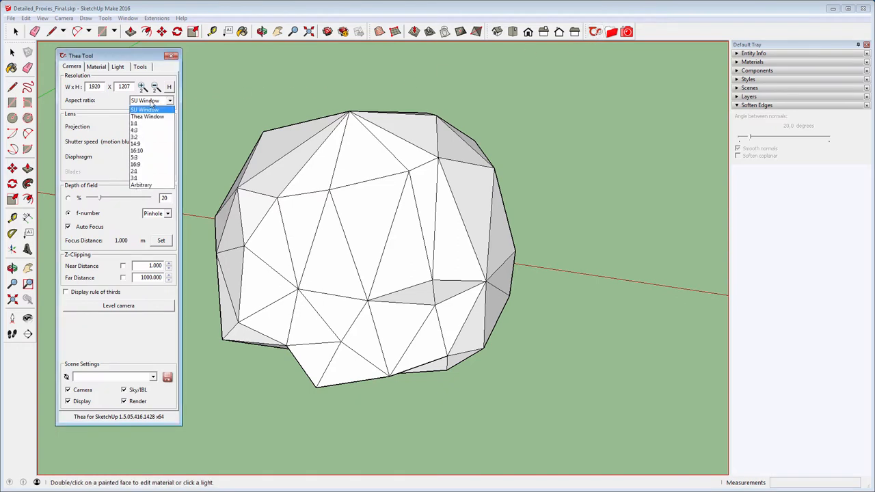
click(141, 185)
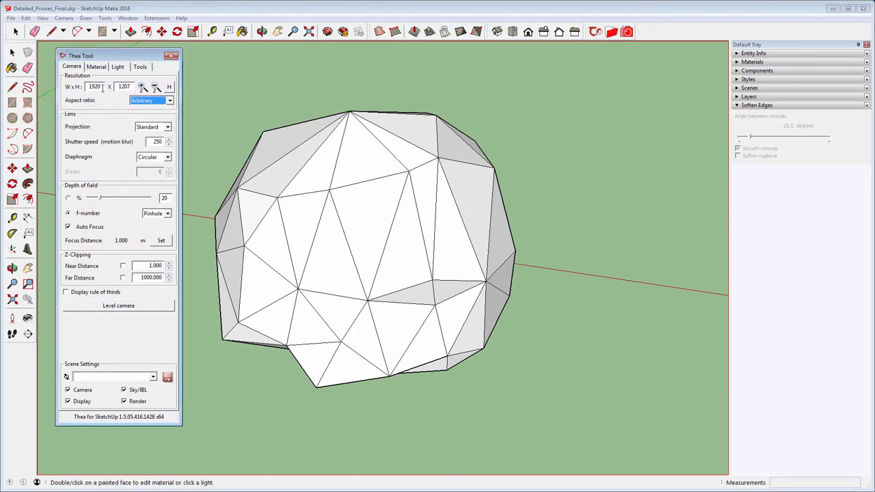
text(50)
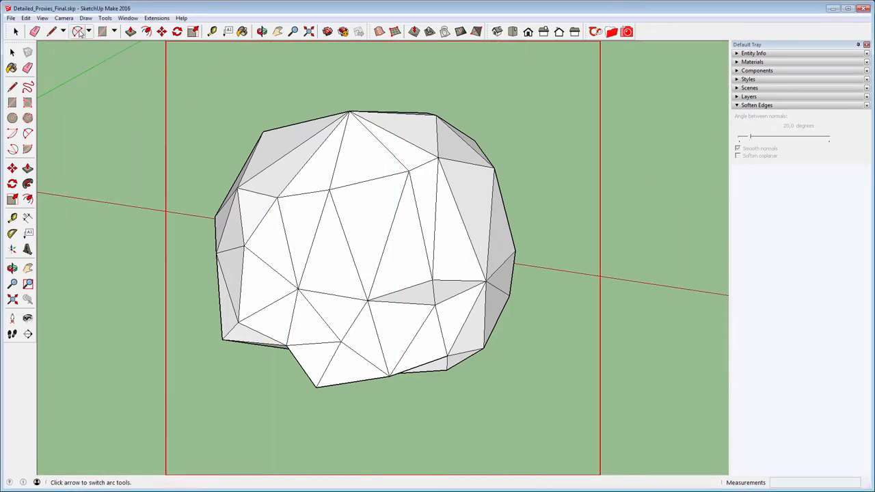
click(63, 18)
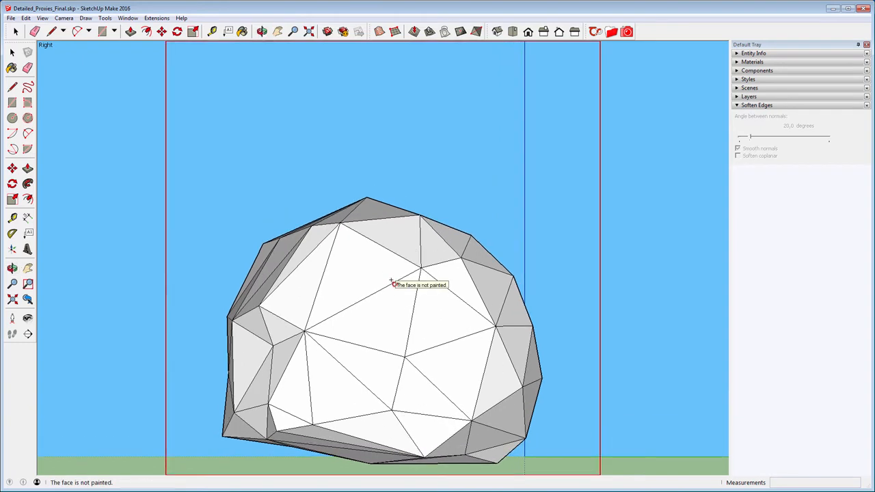
Render the shrub's side view in the Thea Render window
click(262, 32)
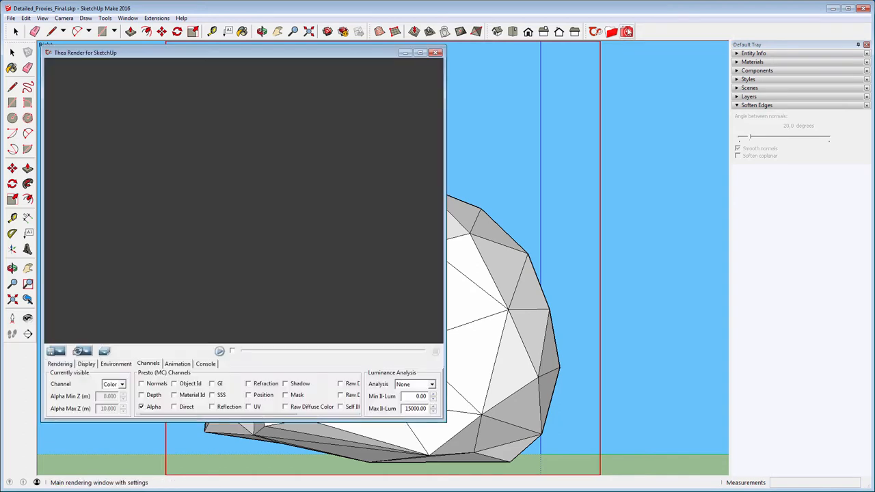
click(57, 350)
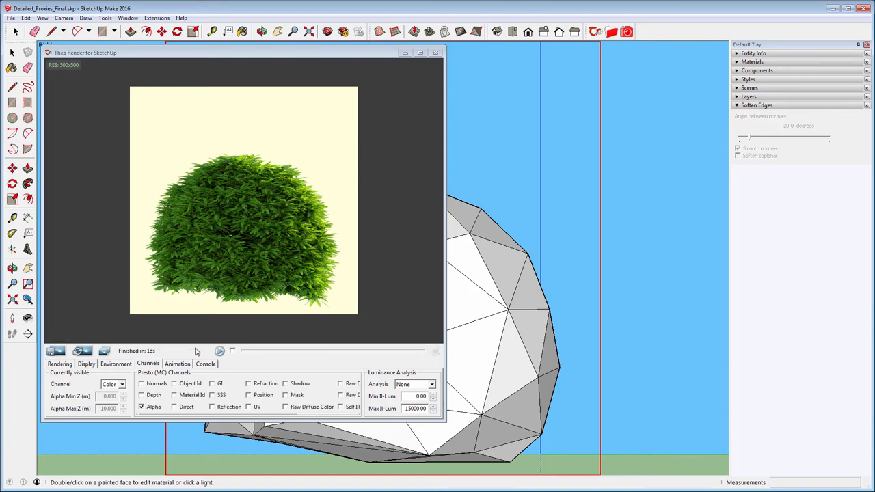
Save the finished render over the existing Shrub_Side_View.png, confirming the replace
click(56, 350)
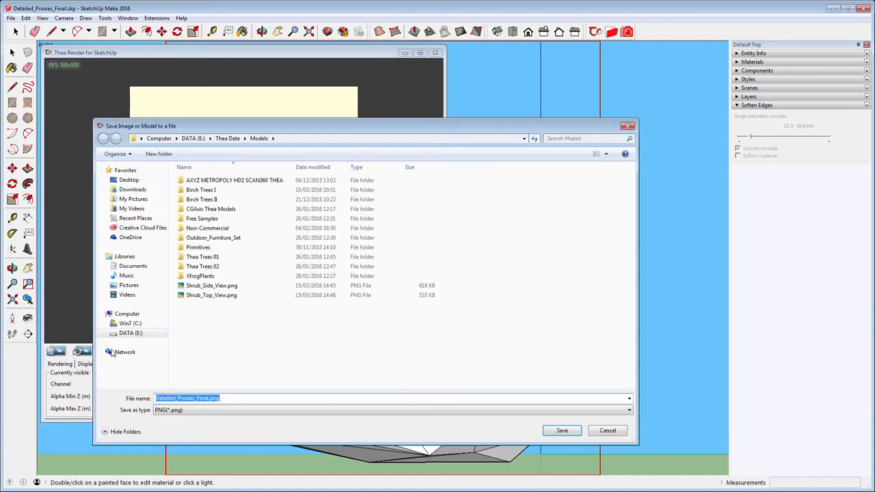
click(210, 285)
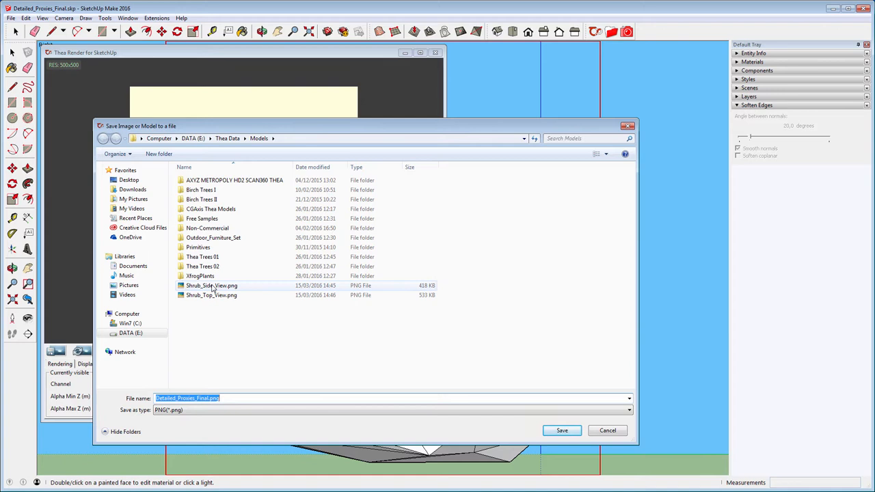
click(561, 430)
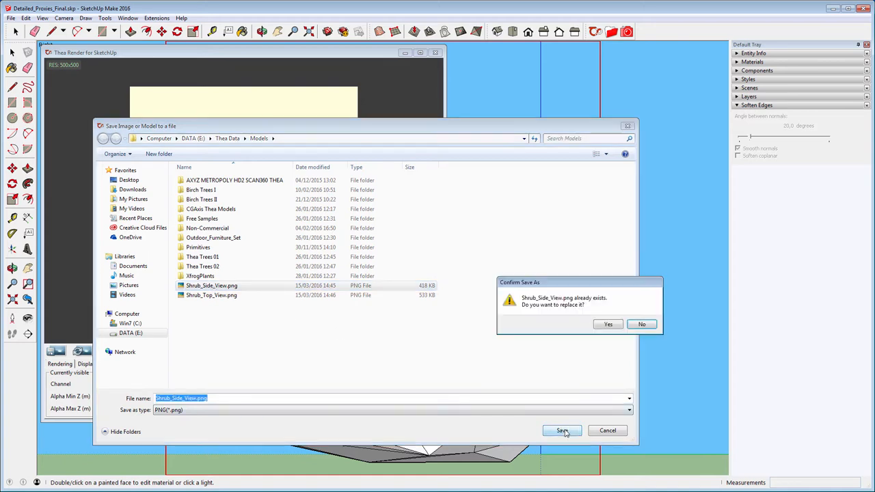
click(608, 324)
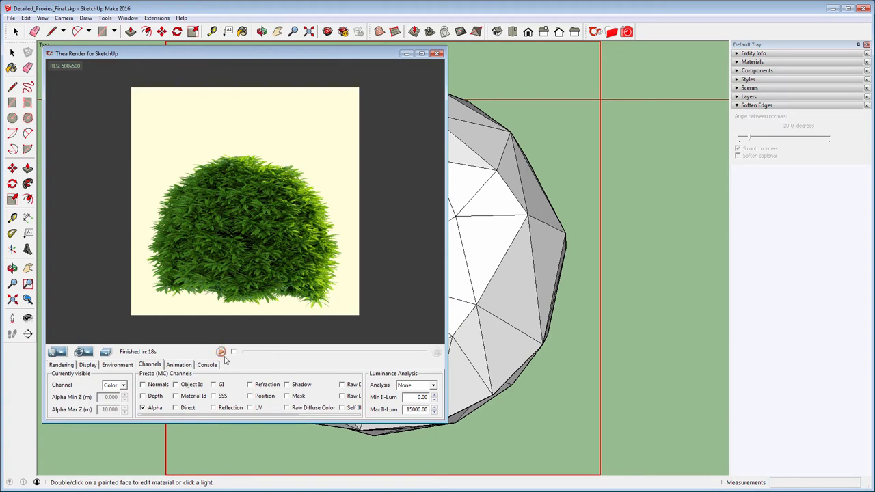
Render the shrub from Top view in Thea and save it as Shrub_Top_View.png
click(222, 351)
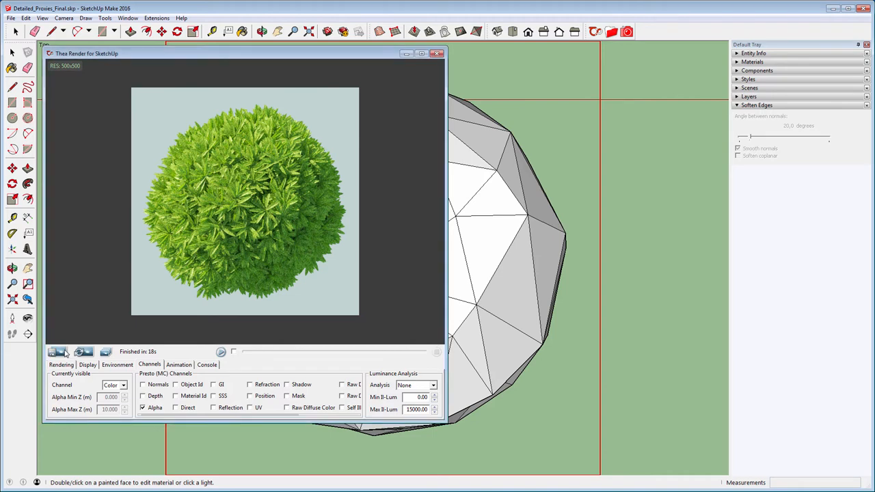
click(52, 352)
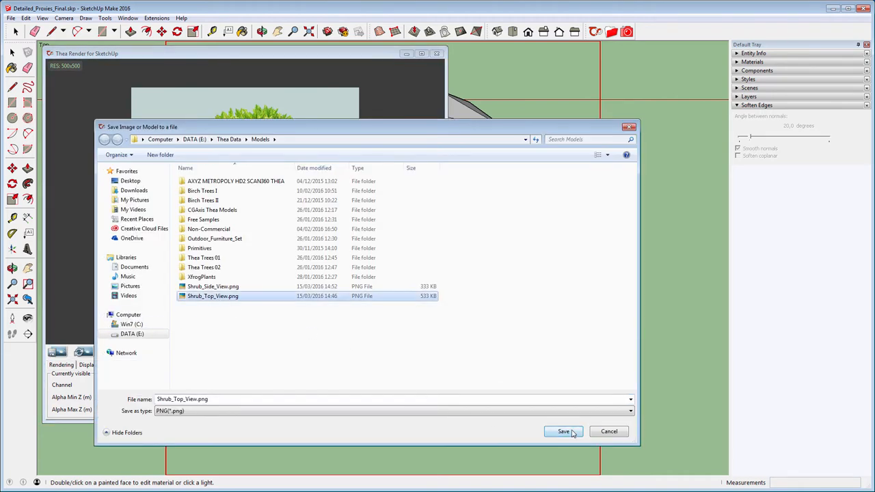
click(563, 432)
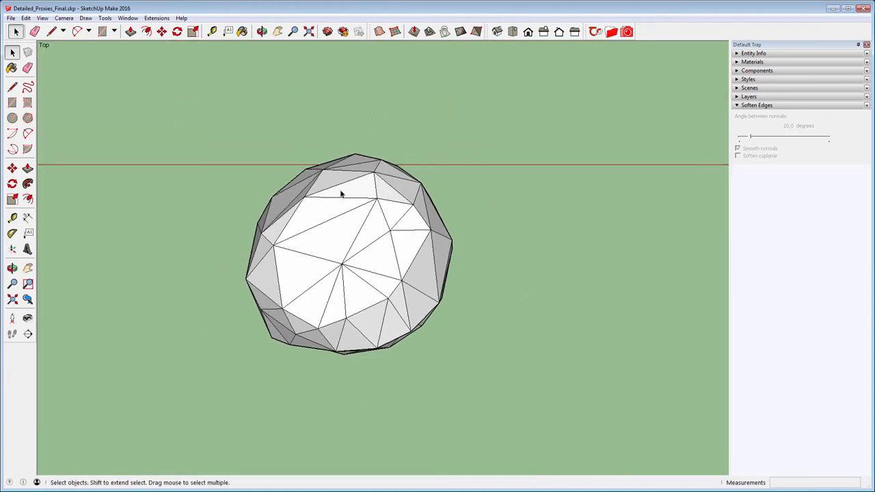
Import the shrub render PNGs and move the flat top-view image into position on the proxy
click(11, 18)
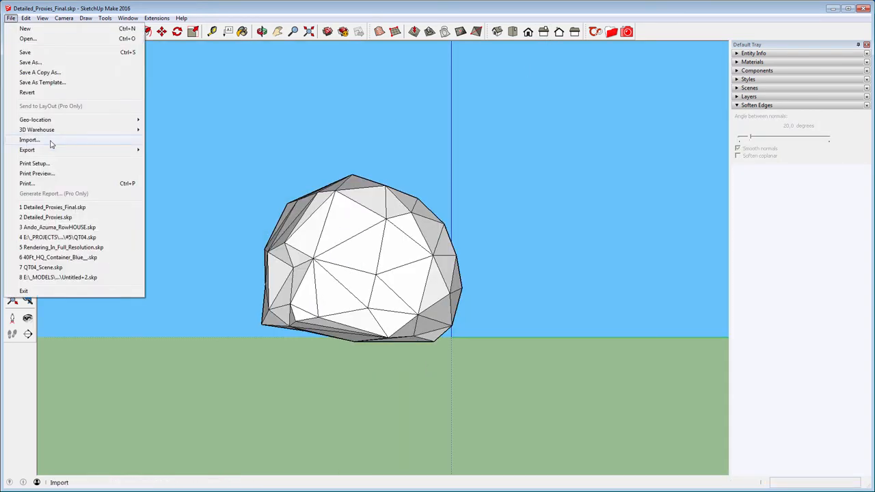
click(30, 140)
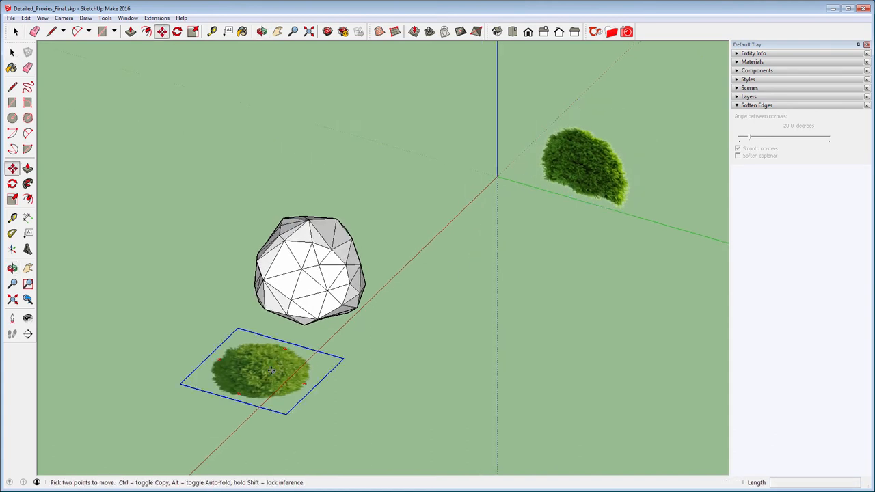
drag(272, 372, 462, 287)
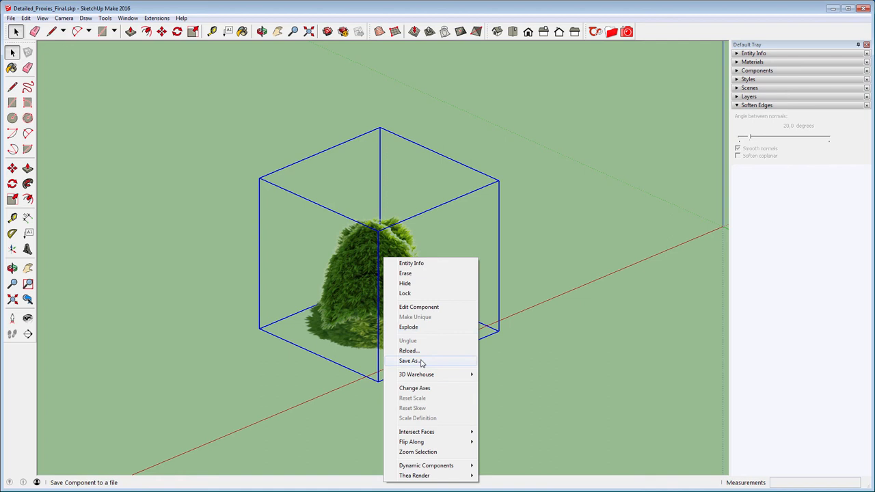
Save the image-based shrub component over Shrub.mod.skp, then render the shrub copies in Thea
click(410, 361)
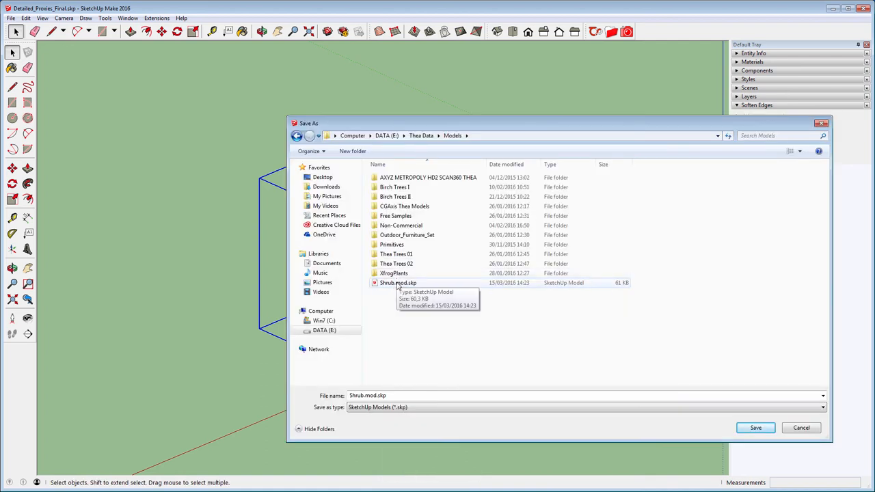
click(754, 426)
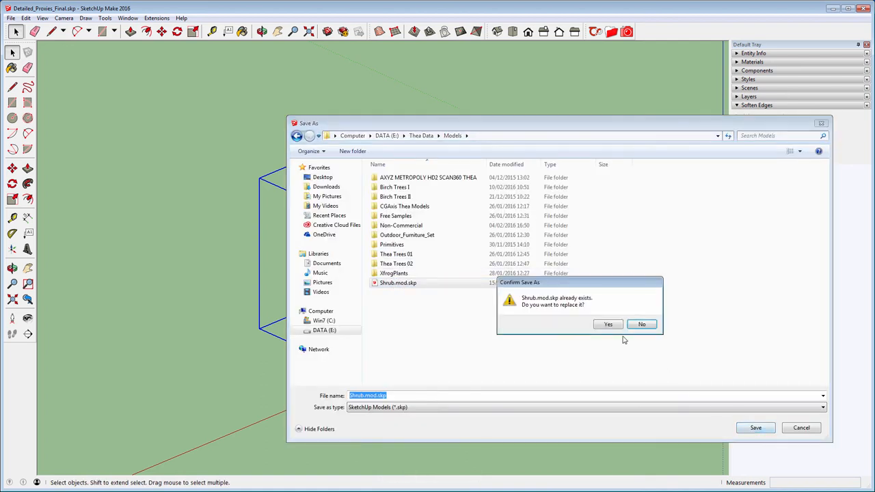
click(607, 324)
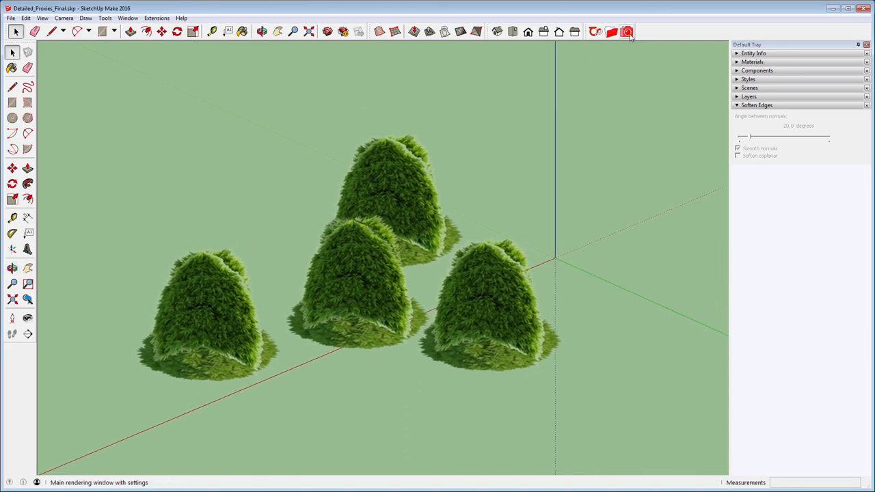
click(626, 32)
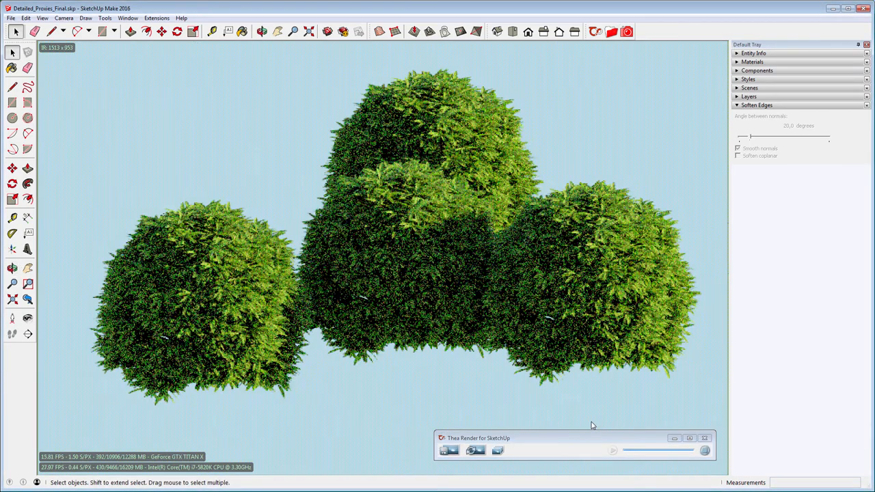